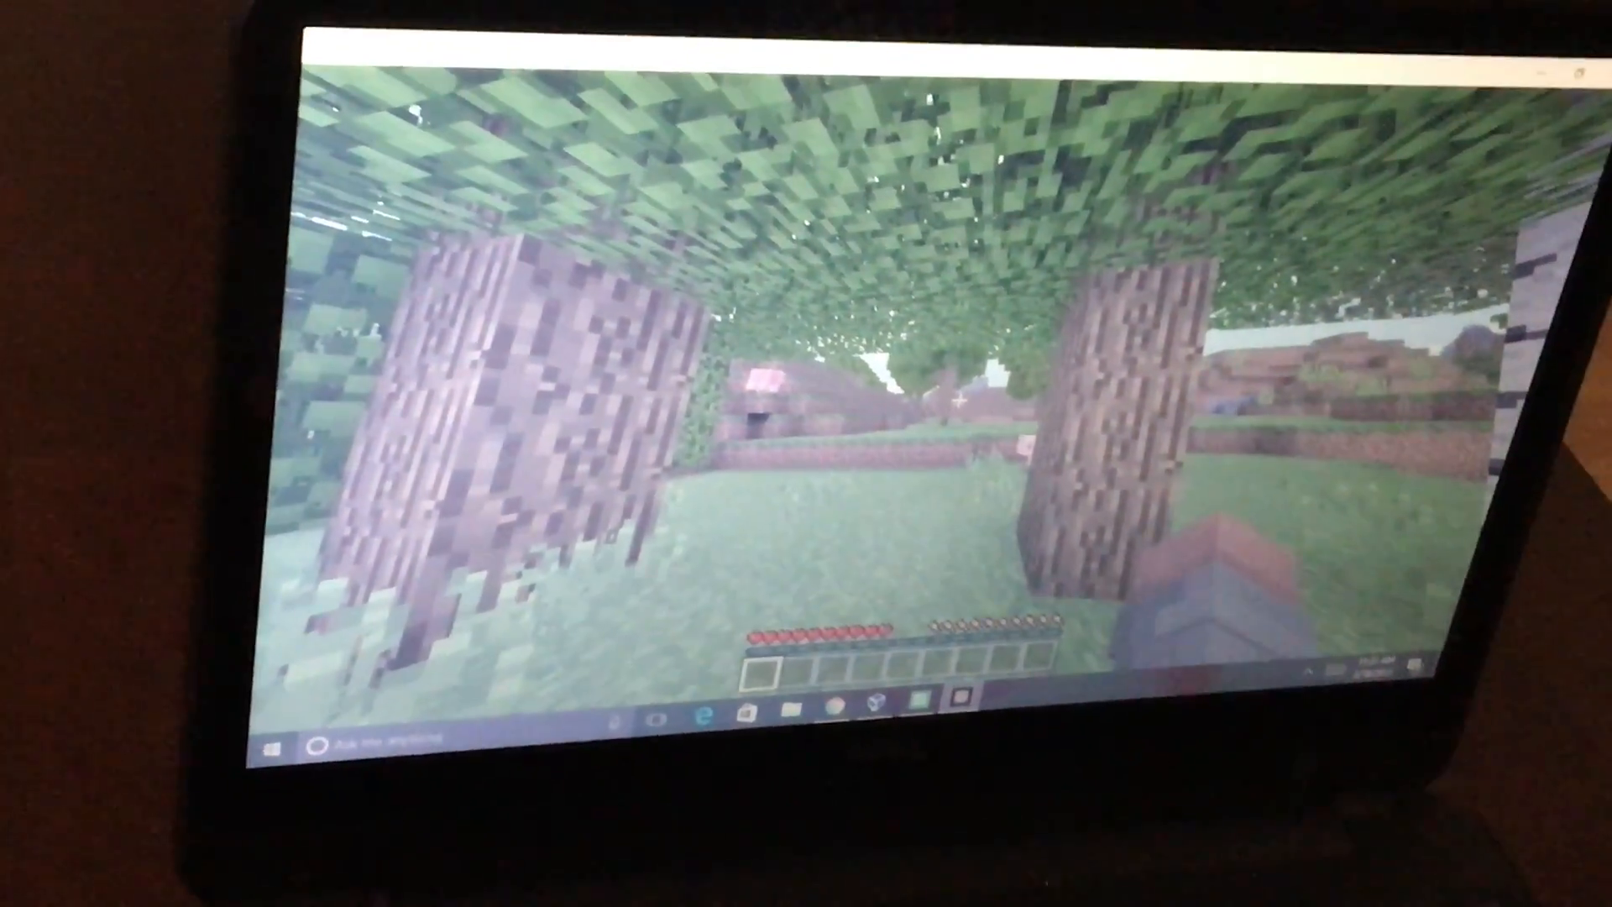
# Open the player inventory with E, showing armor slots, storage grid and crafting grid.
pyautogui.press('e')
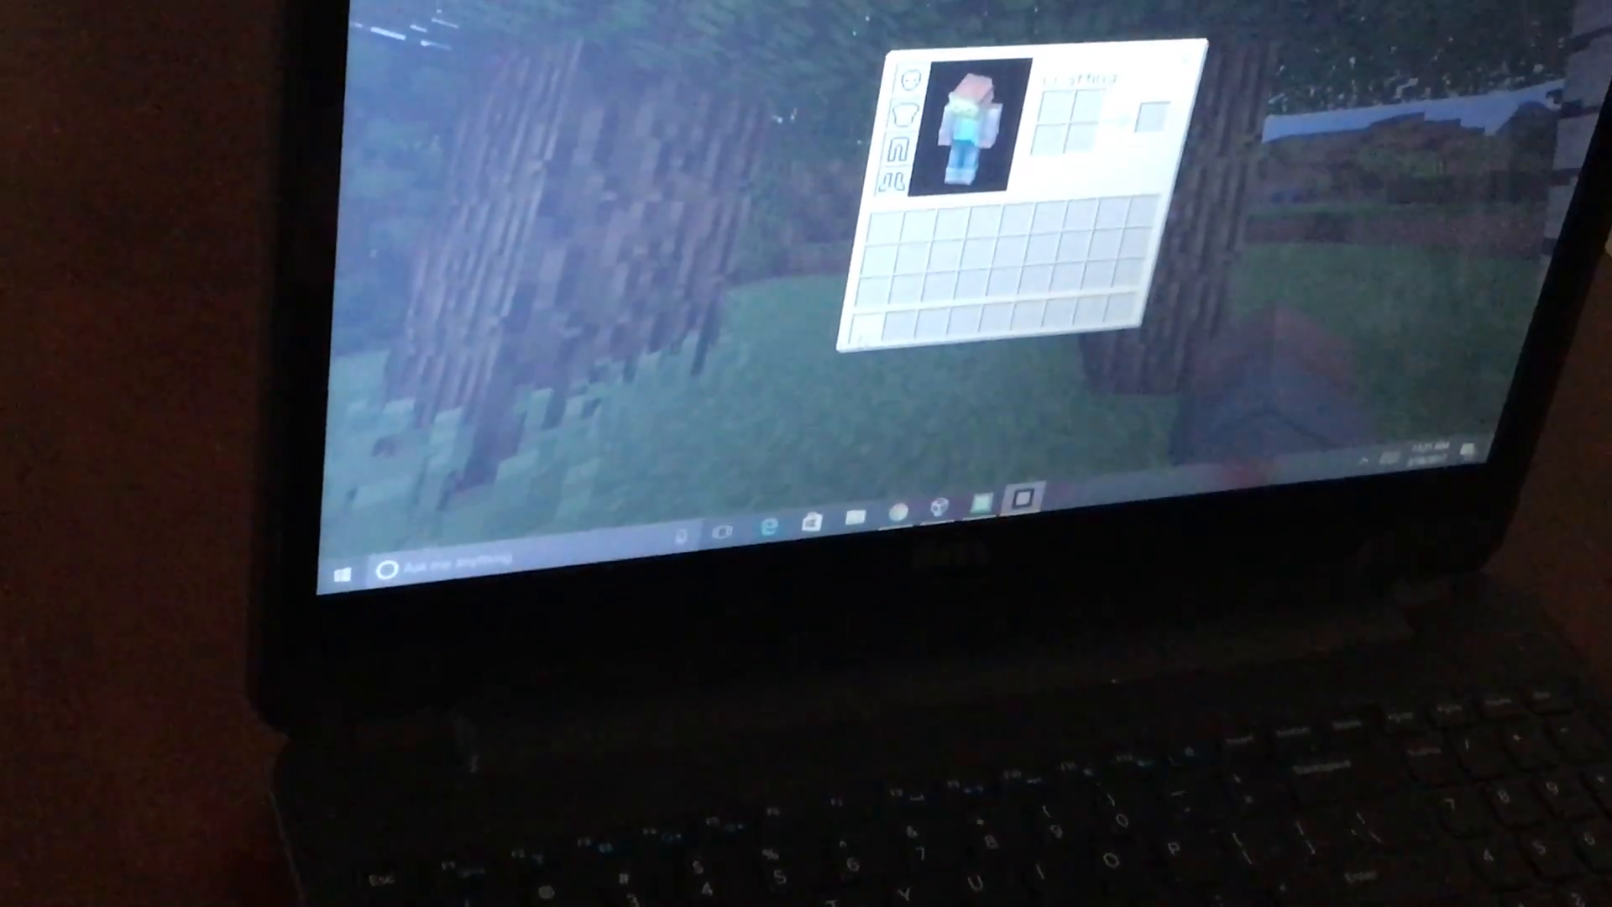